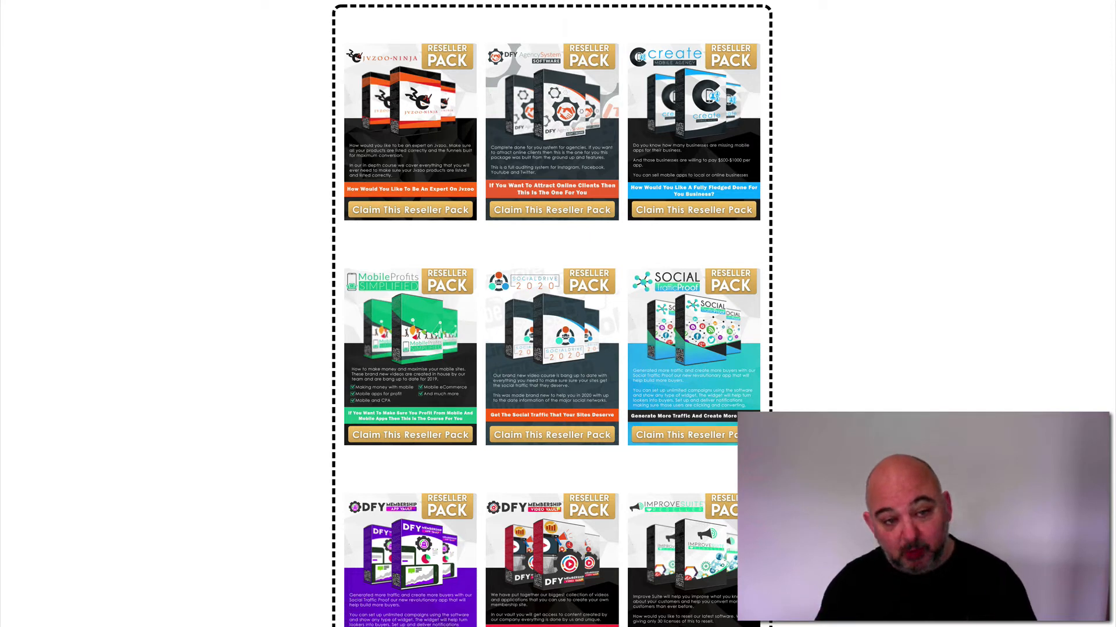
# Step: Scroll down past every reseller pack card until the TikTok Traffic Masterclass section appears
pyautogui.scroll(-3)
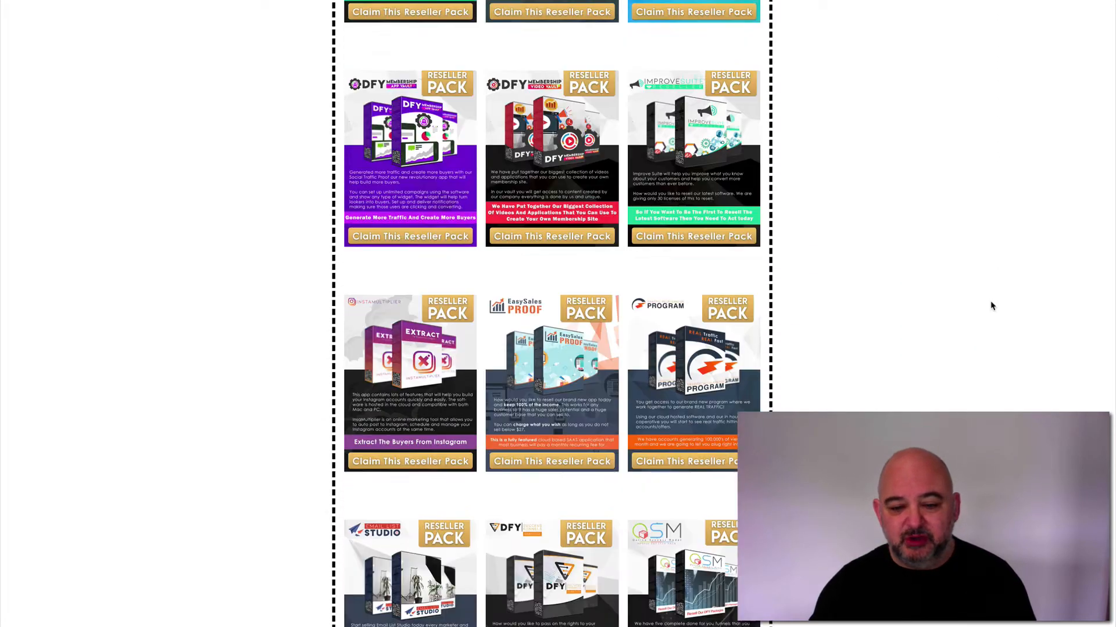
pyautogui.scroll(-3)
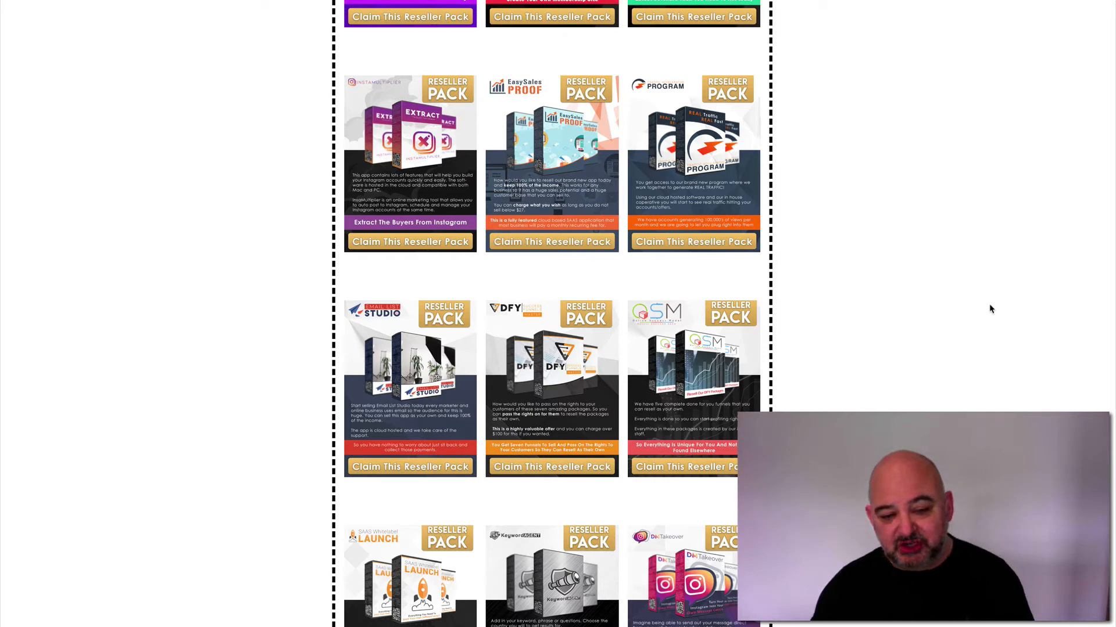
pyautogui.scroll(-3)
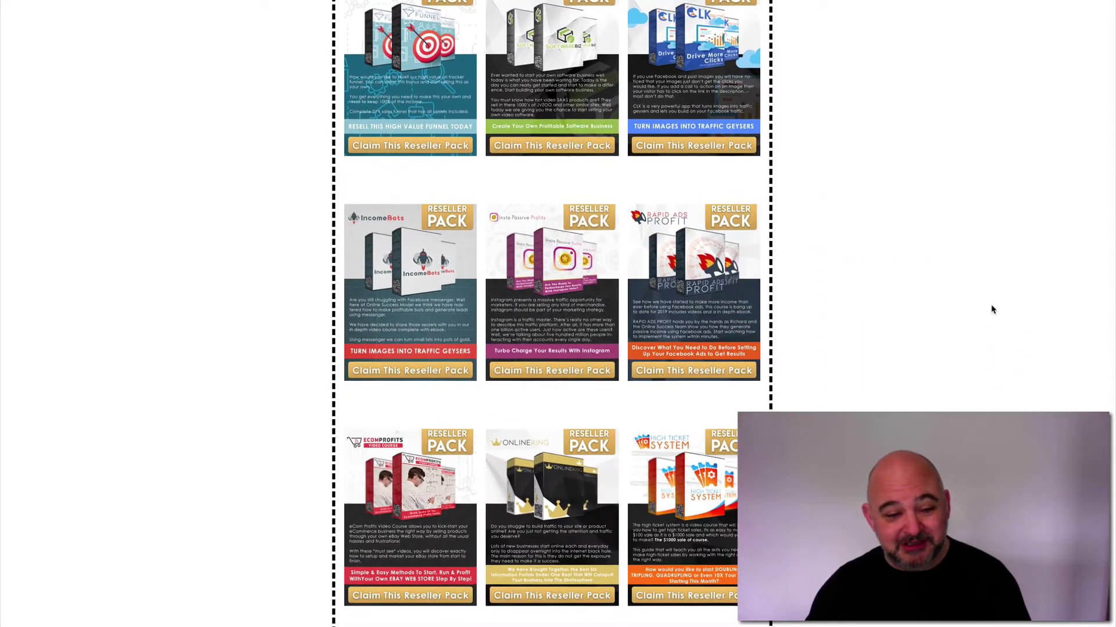
pyautogui.scroll(-3)
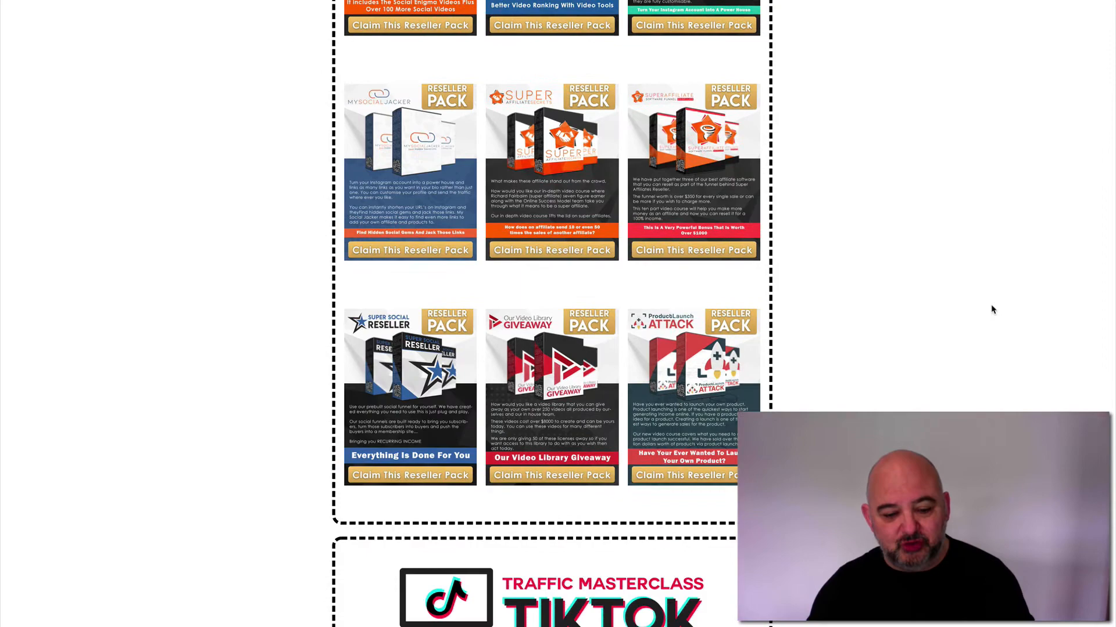
pyautogui.scroll(-3)
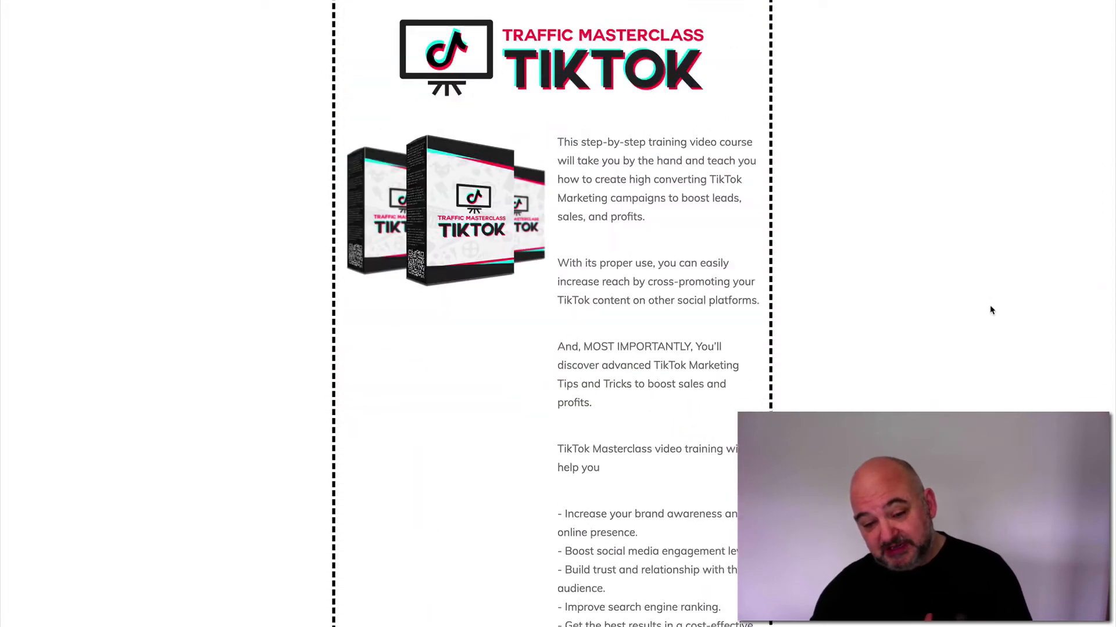
pyautogui.scroll(-3)
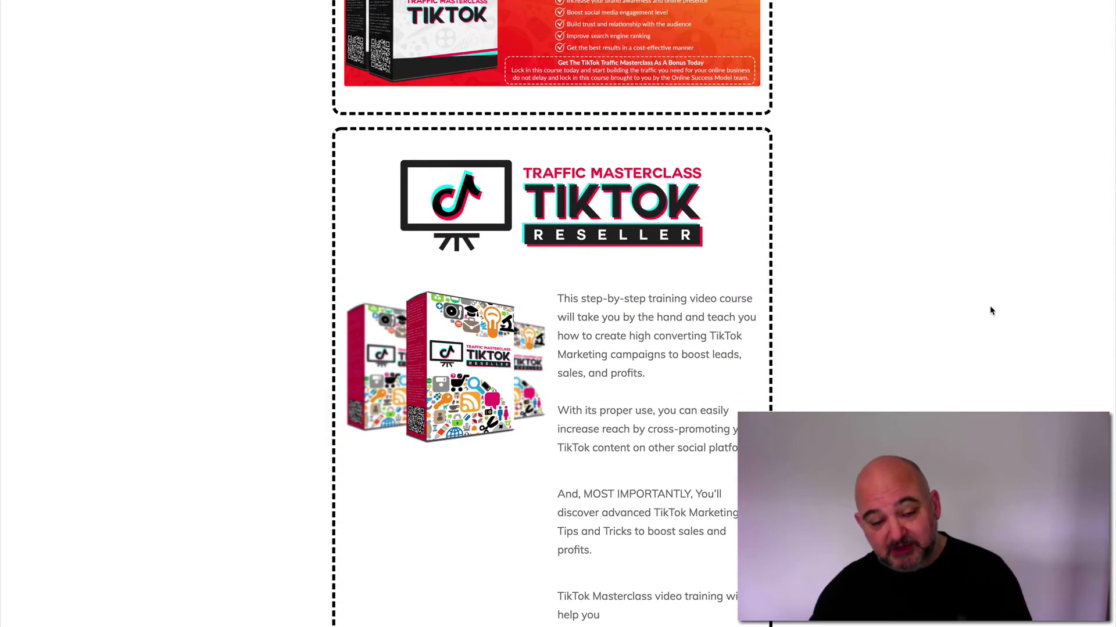
pyautogui.scroll(-3)
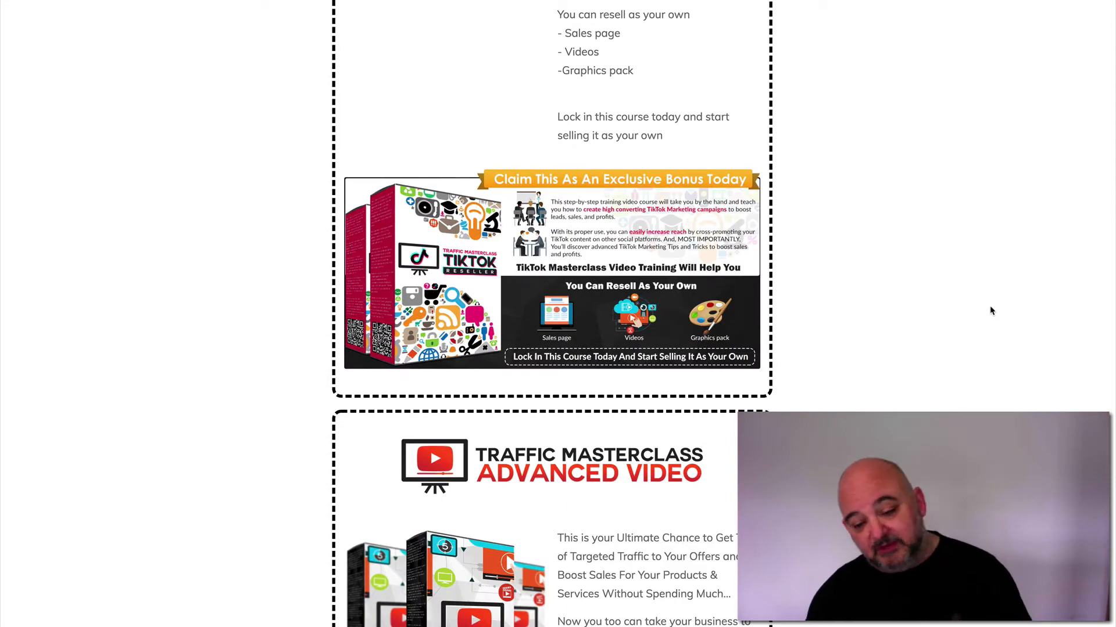
pyautogui.scroll(-3)
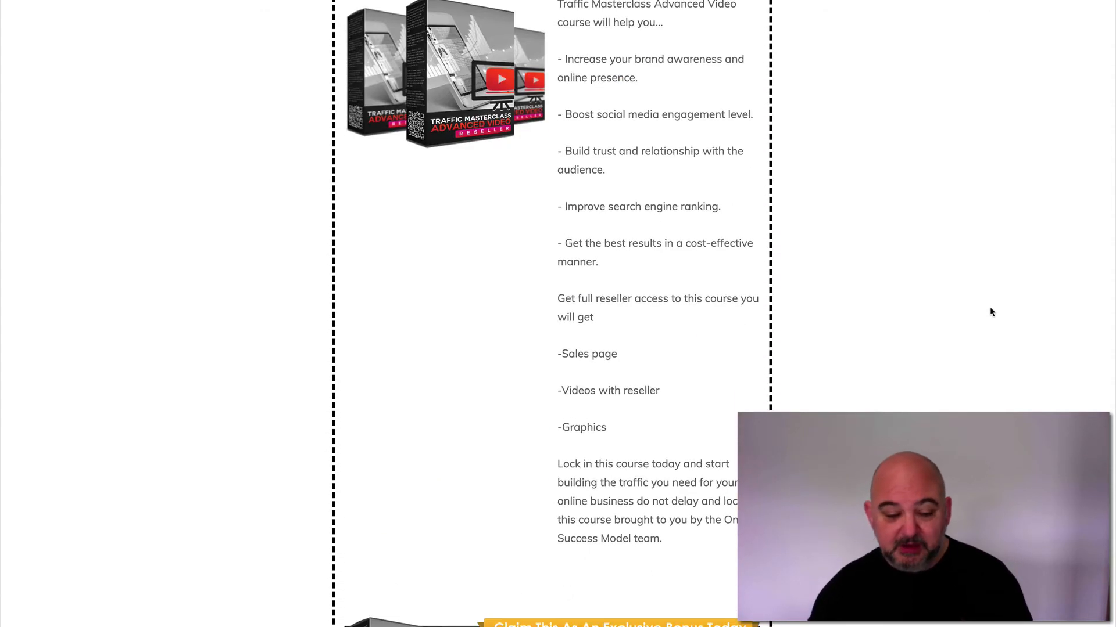
pyautogui.scroll(-3)
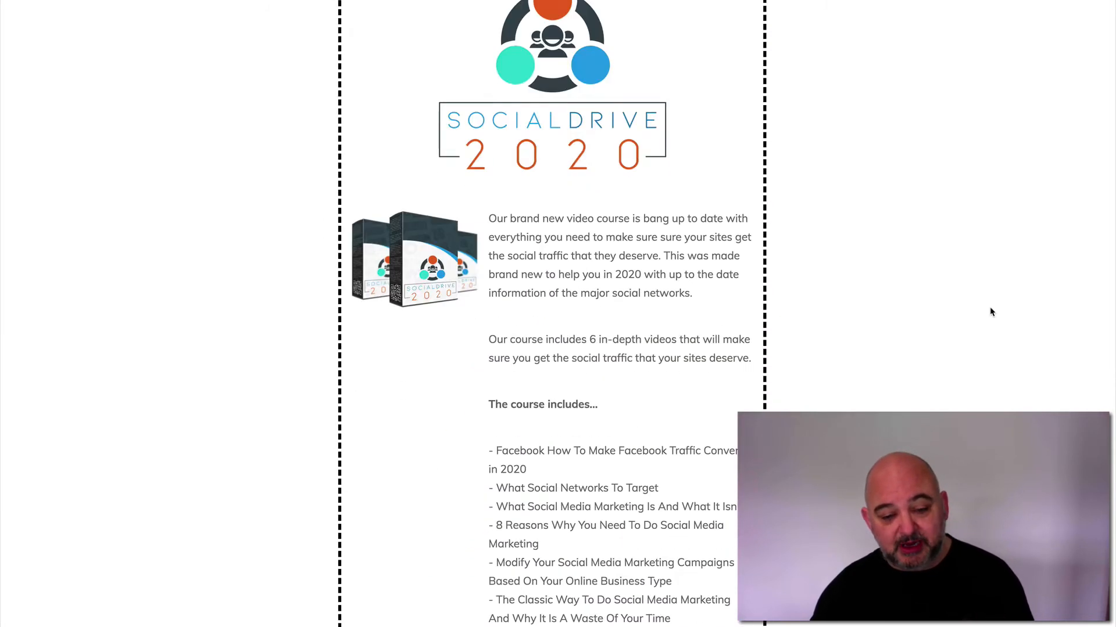
pyautogui.scroll(-3)
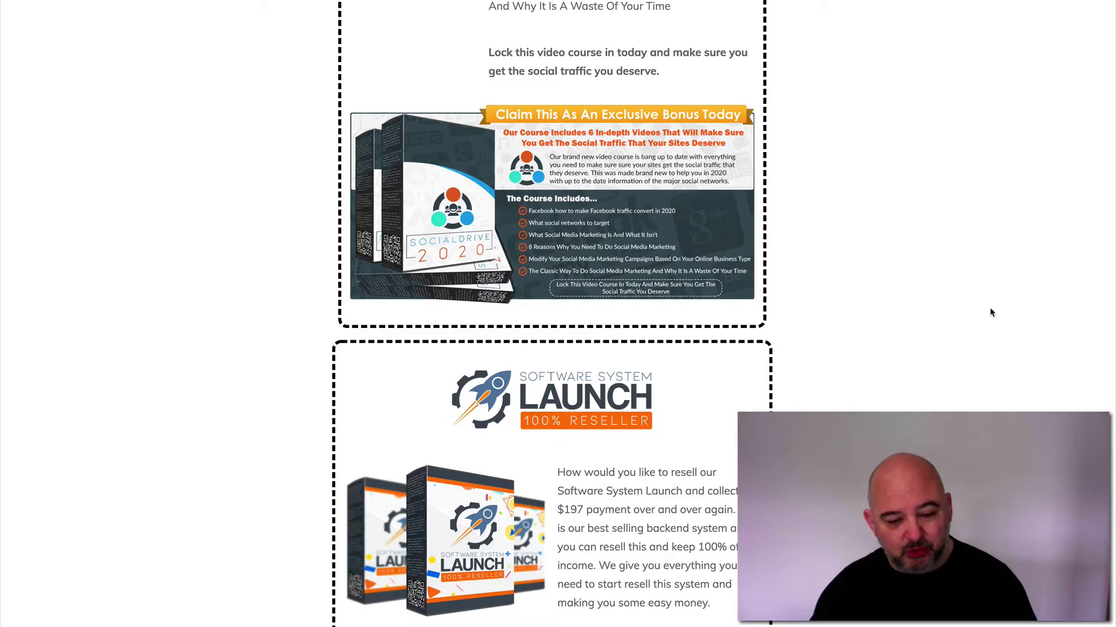
pyautogui.scroll(-3)
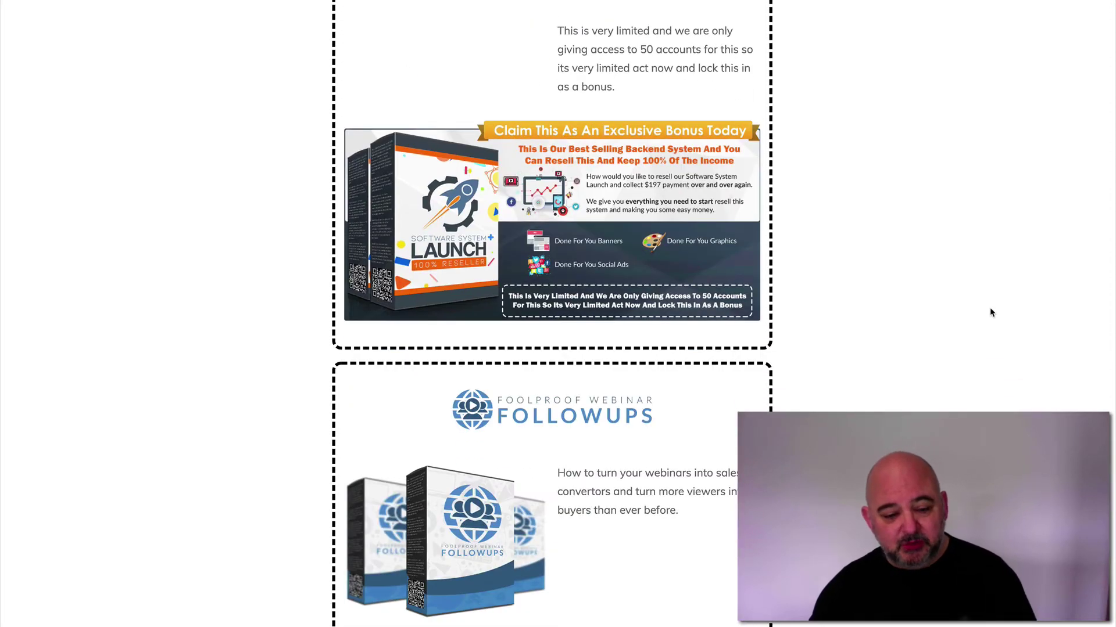
pyautogui.scroll(-3)
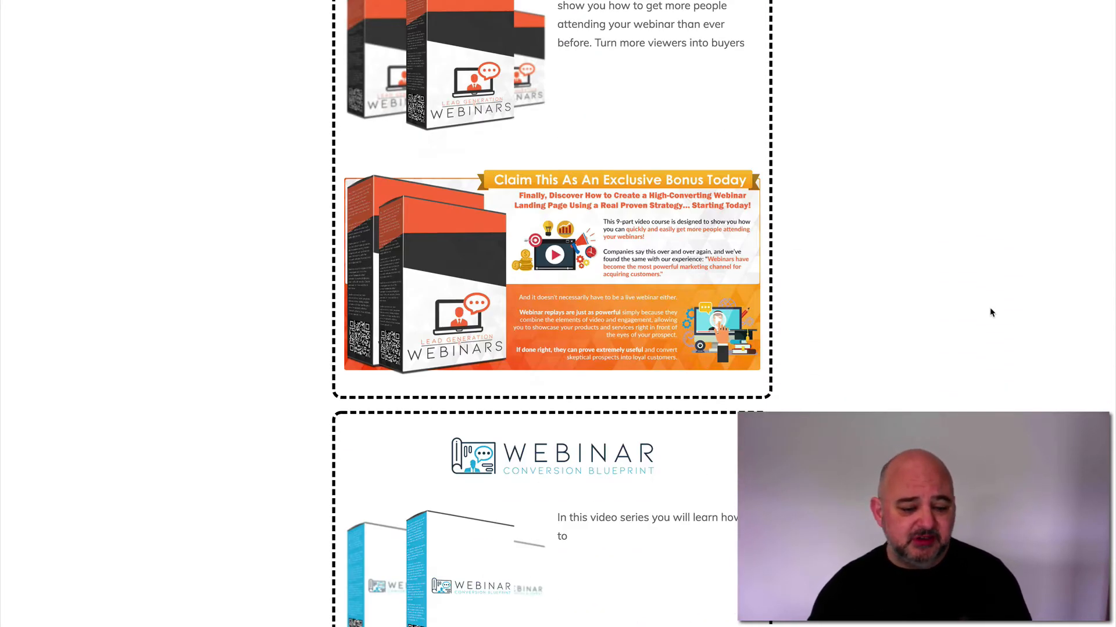
pyautogui.scroll(-3)
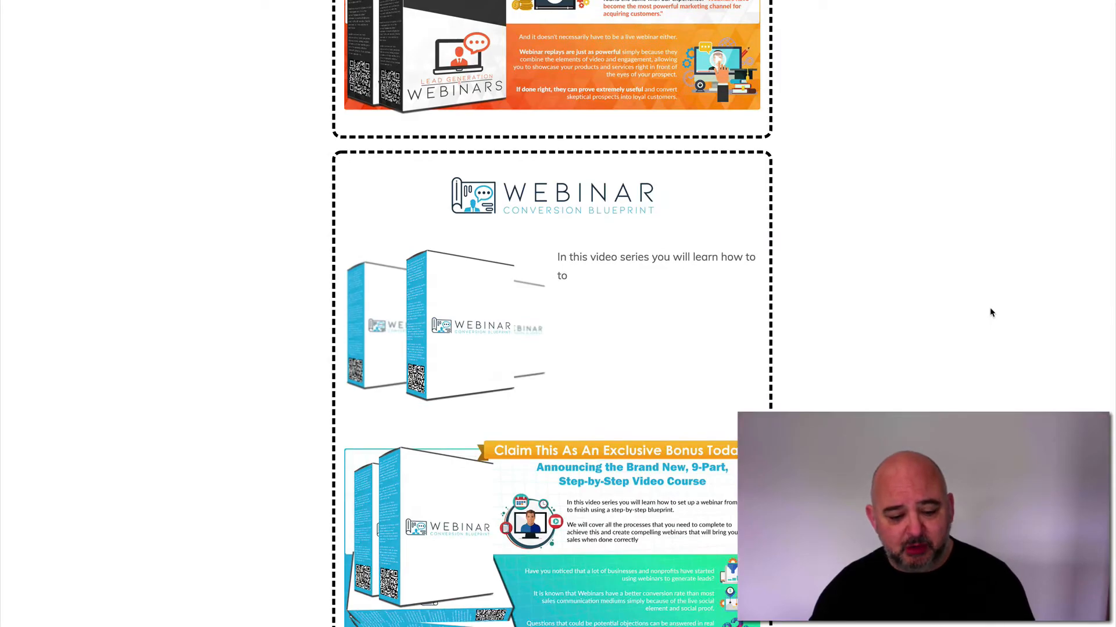
pyautogui.scroll(-3)
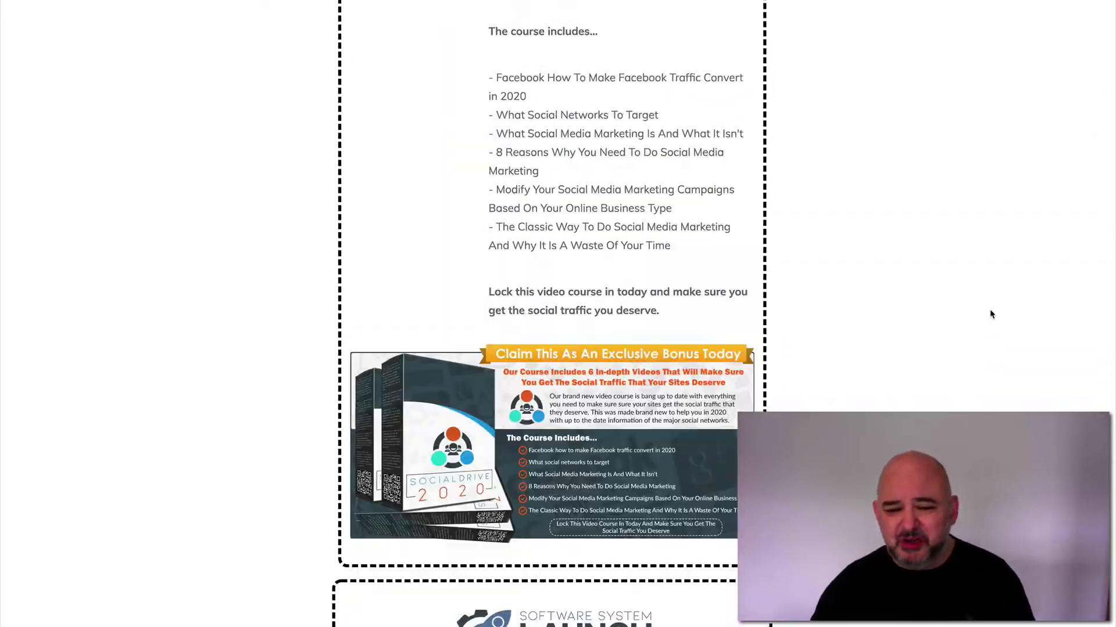
pyautogui.scroll(-3)
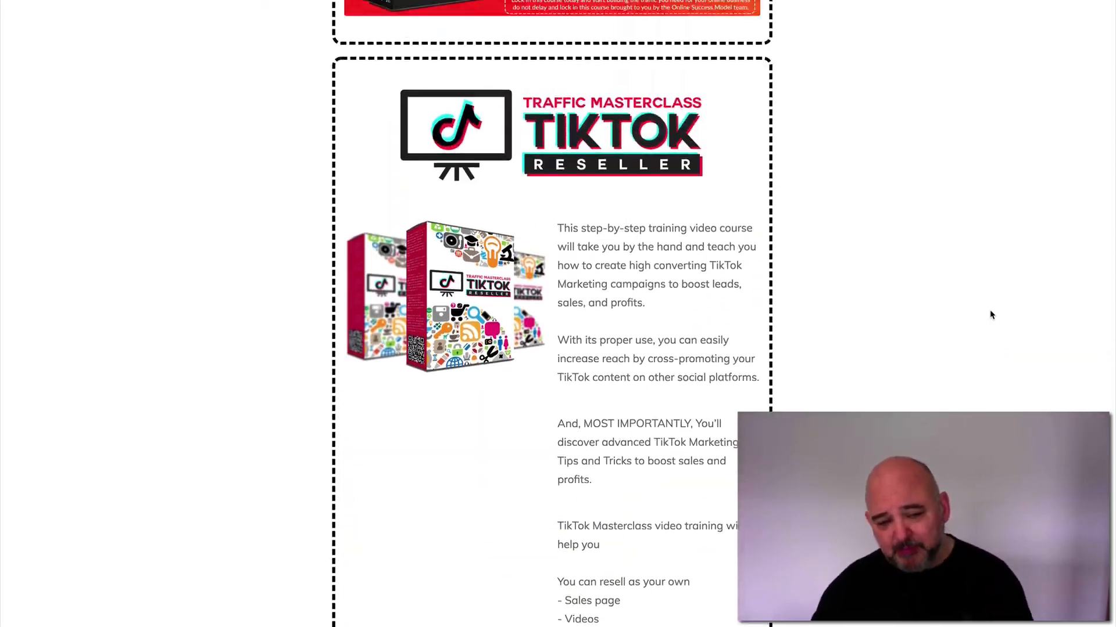
pyautogui.scroll(-3)
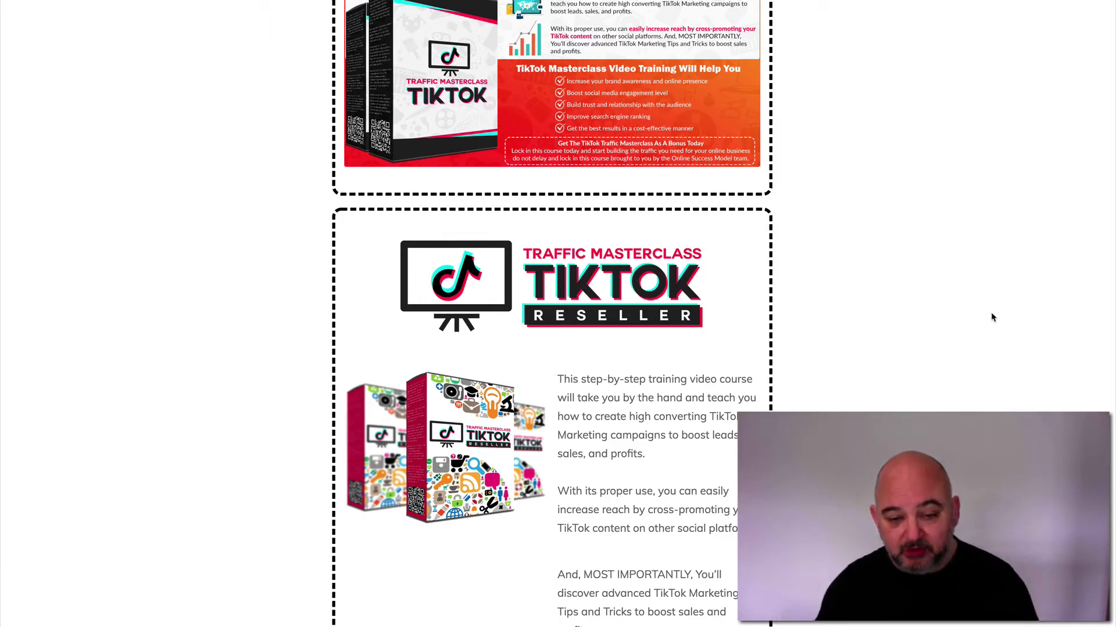
pyautogui.scroll(-3)
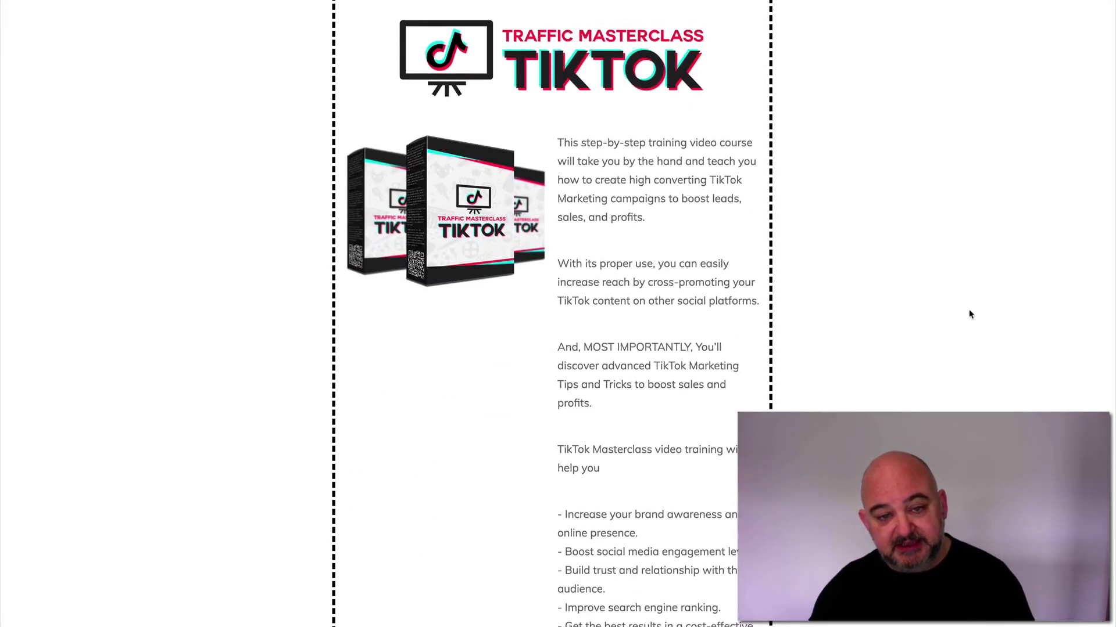
pyautogui.scroll(-3)
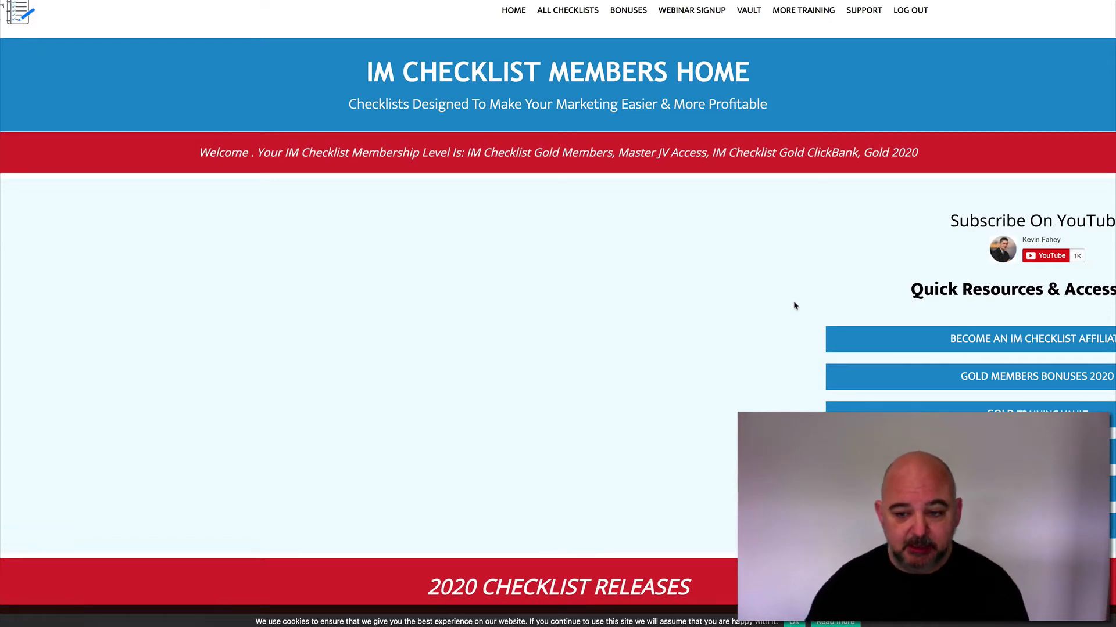
# Step: Scroll through the checklist volumes to locate Vol. 15 YouTube Advertising
pyautogui.scroll(-3)
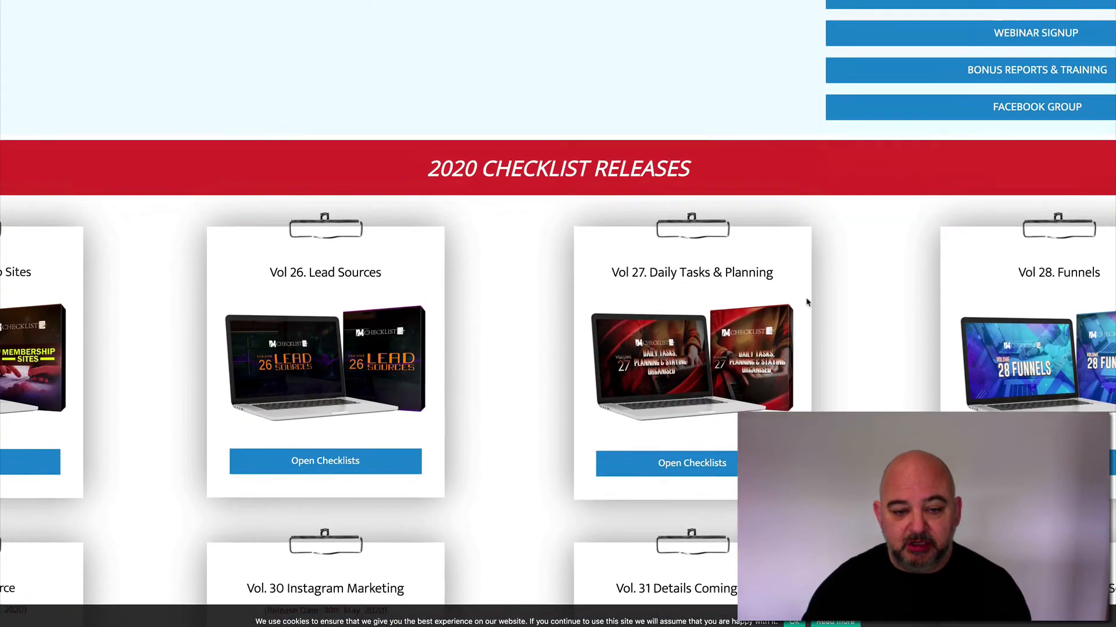
pyautogui.scroll(-3)
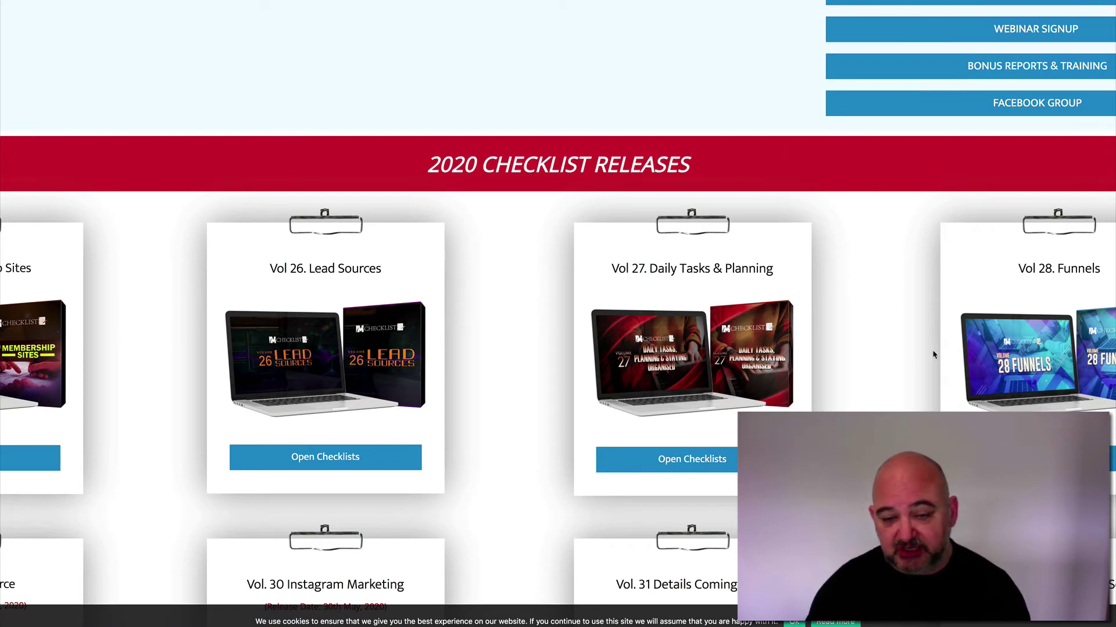
pyautogui.scroll(-3)
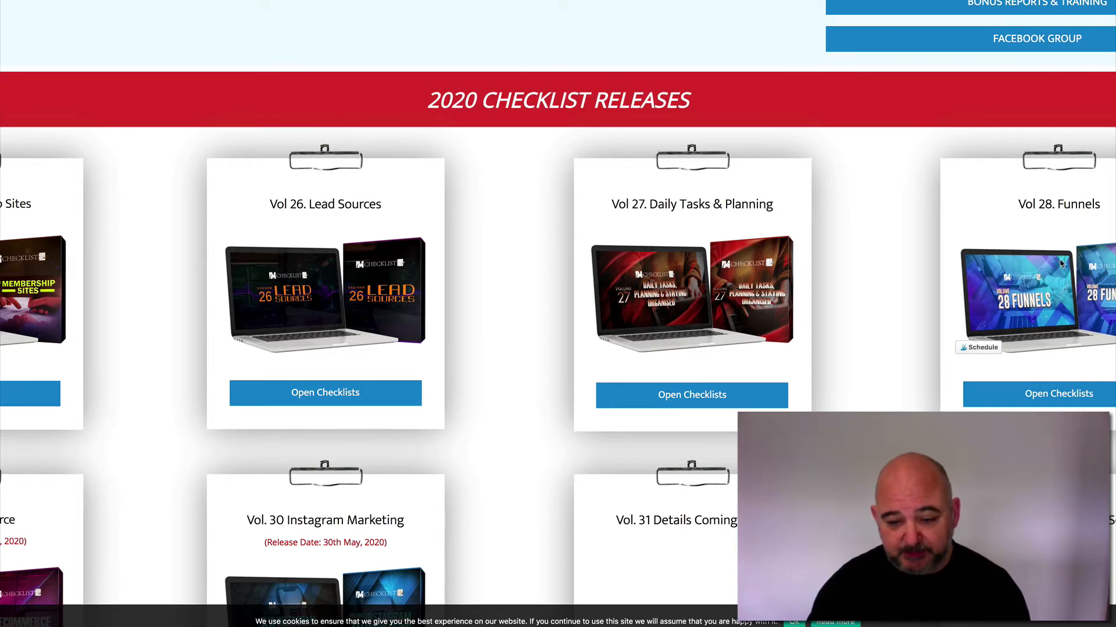
pyautogui.scroll(-3)
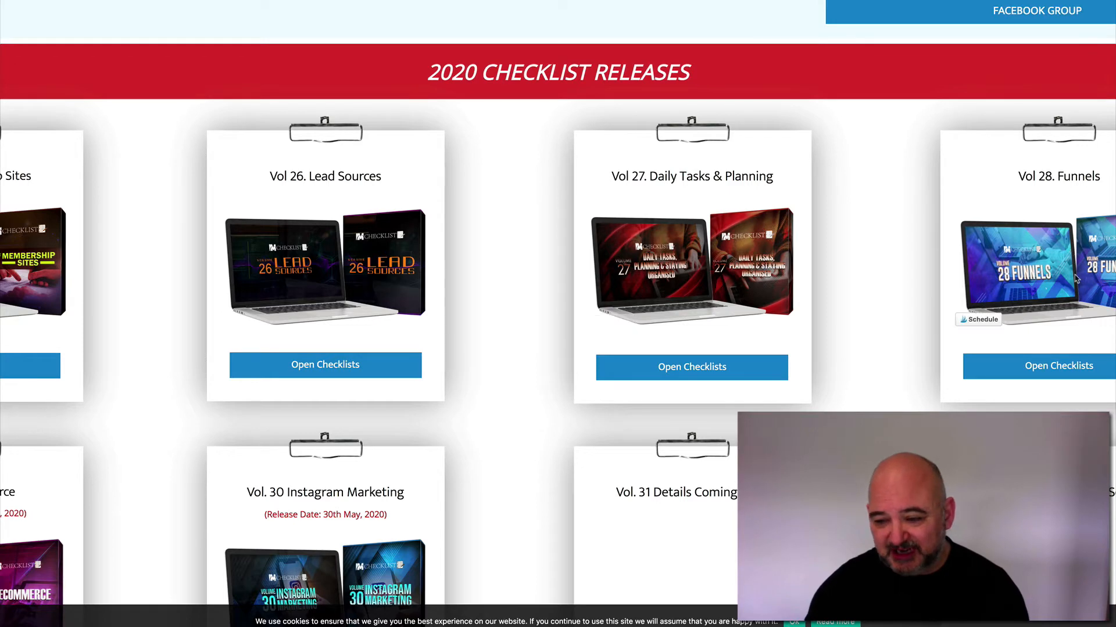
pyautogui.scroll(-3)
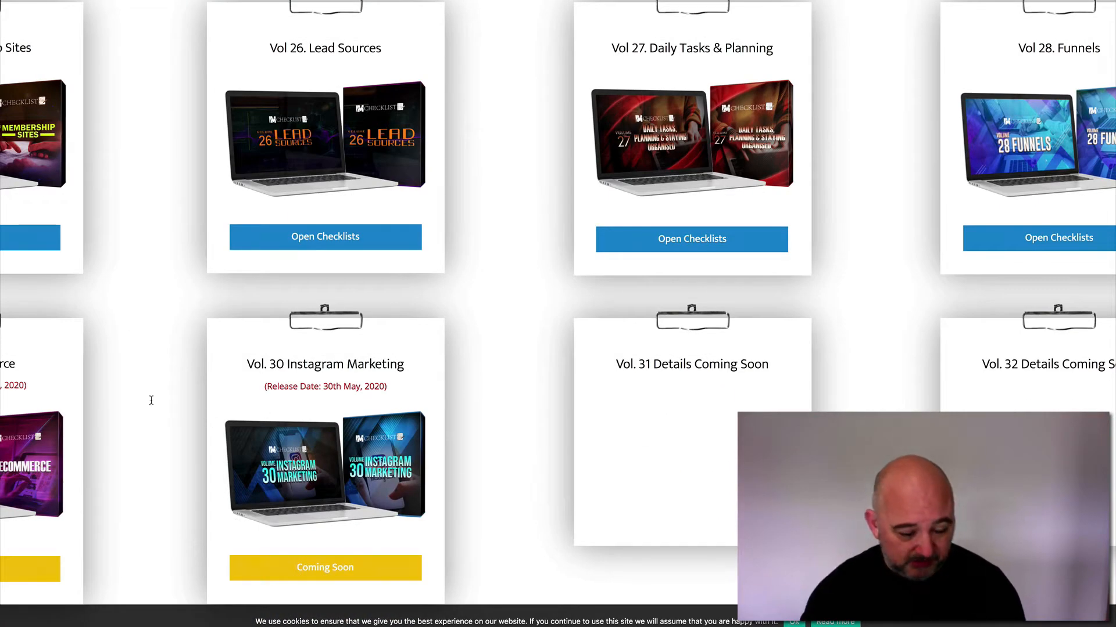
pyautogui.moveTo(313, 408)
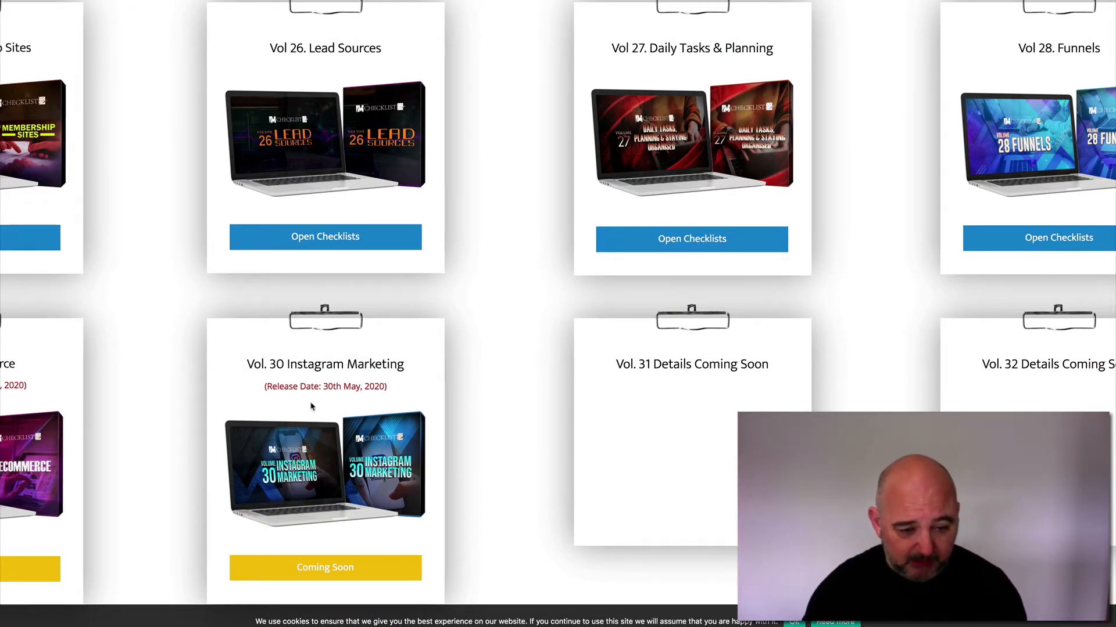
pyautogui.scroll(-3)
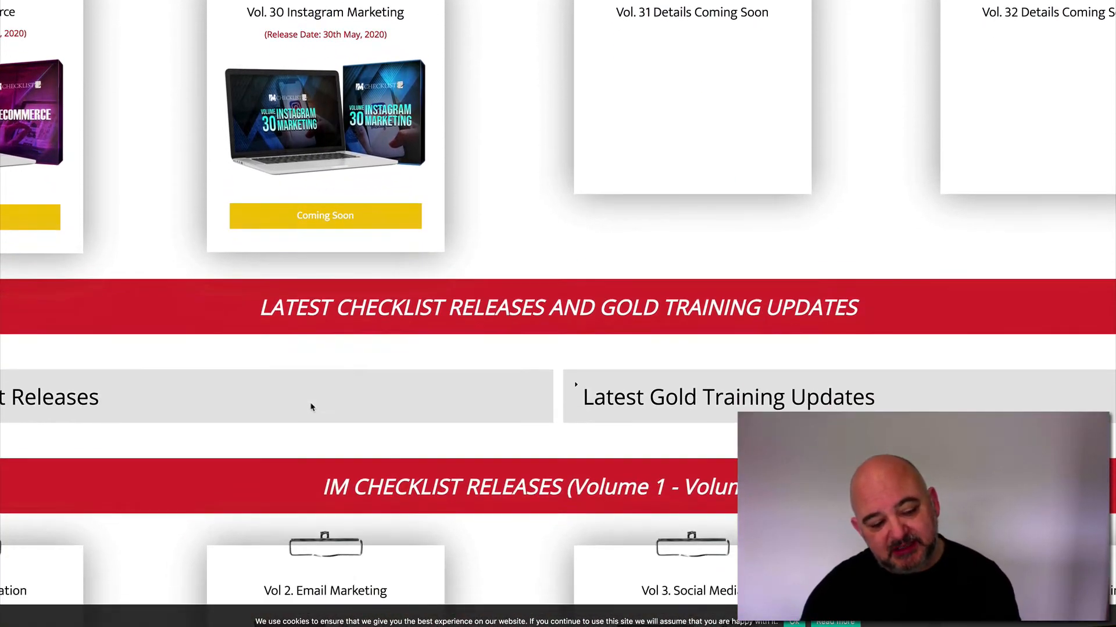
pyautogui.scroll(-3)
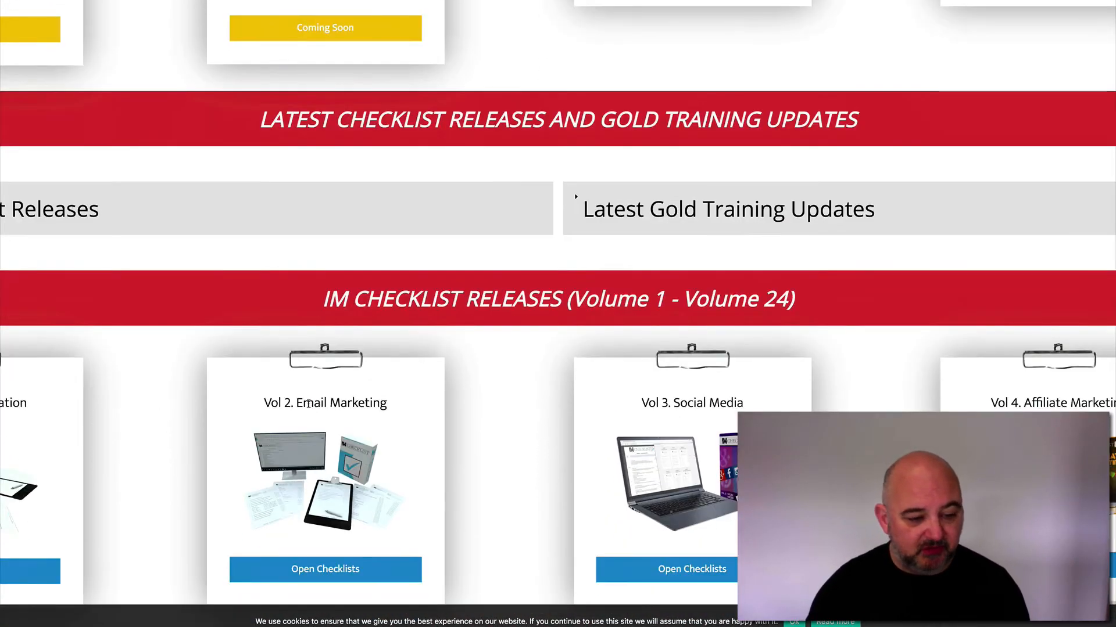
pyautogui.scroll(-3)
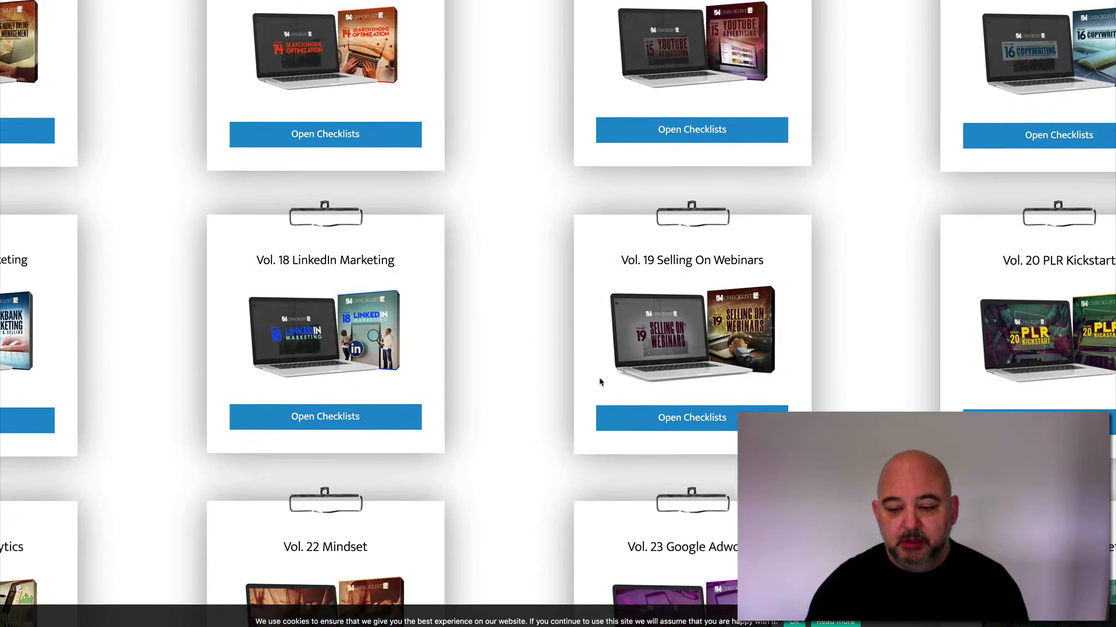
pyautogui.scroll(-3)
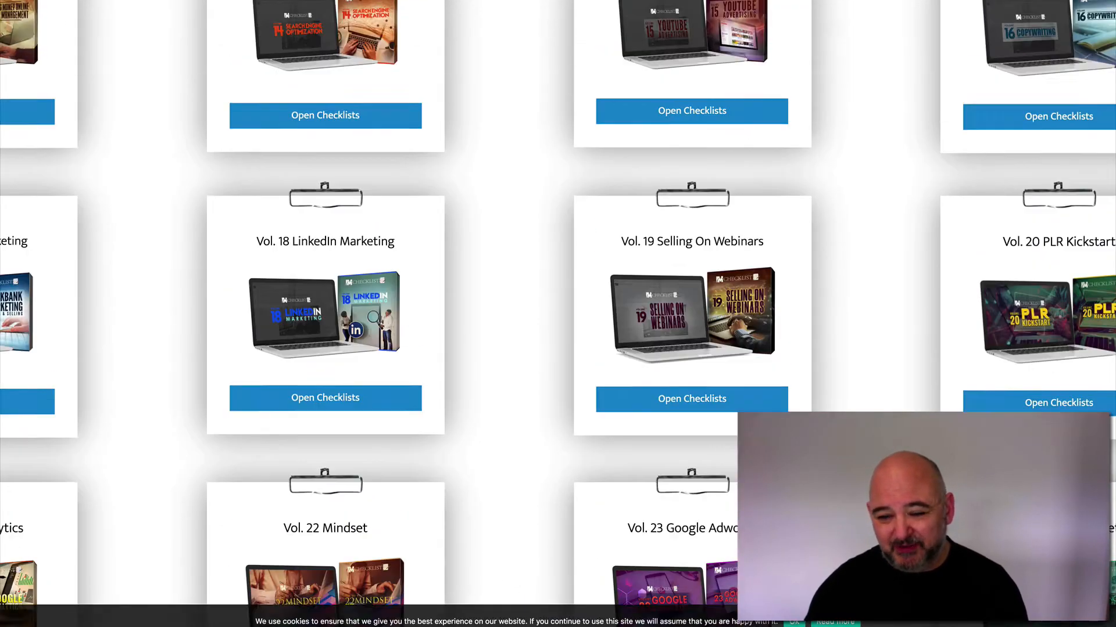
pyautogui.scroll(3)
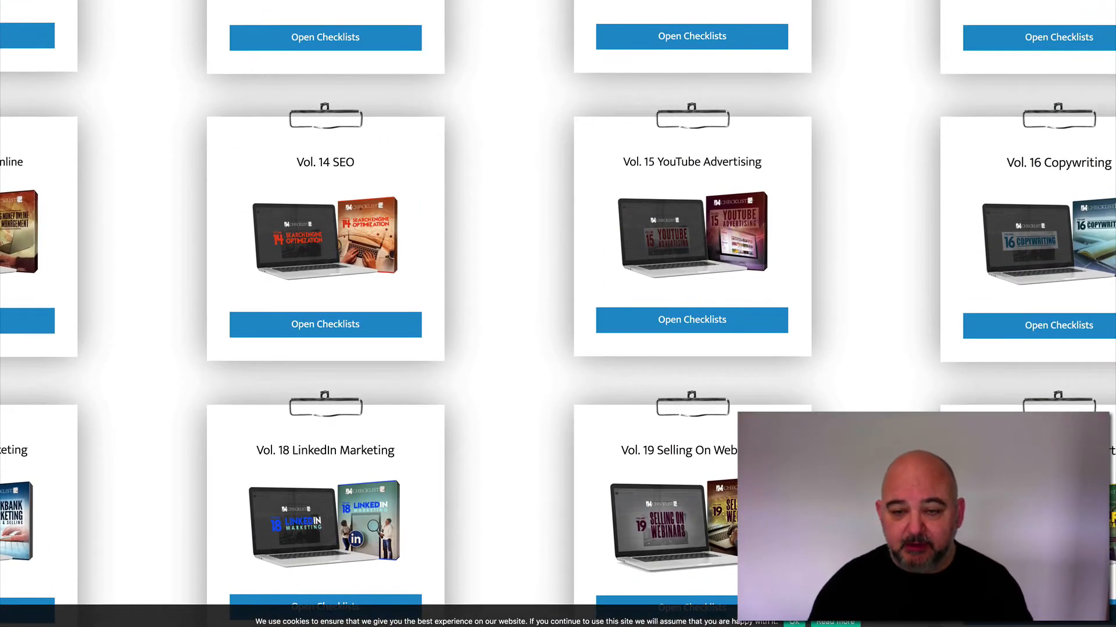
pyautogui.moveTo(186, 397)
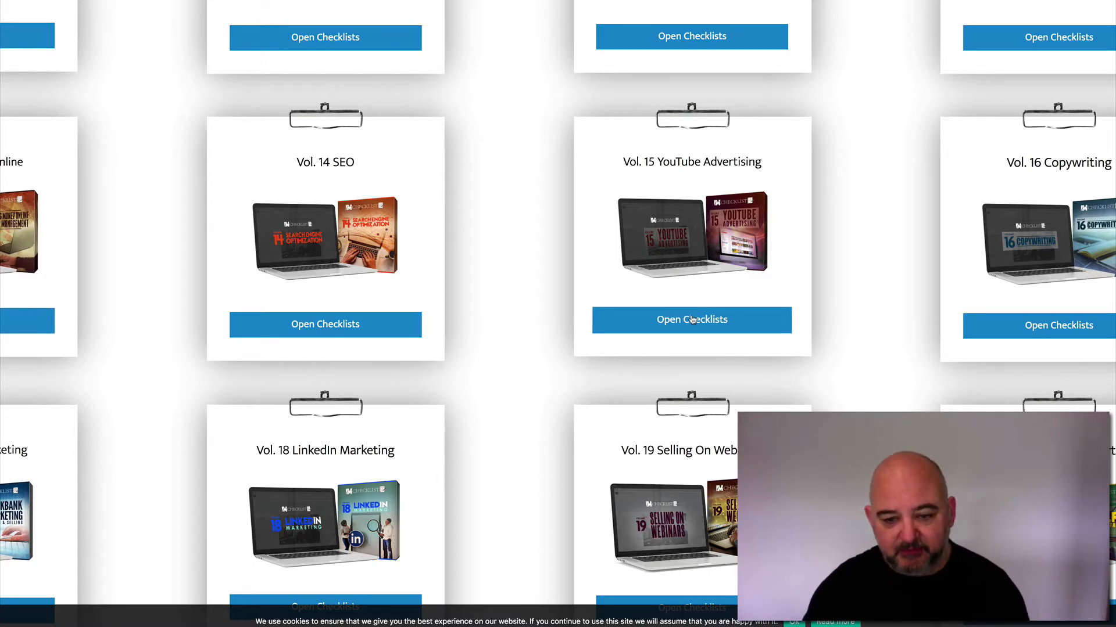
# Step: Open the Vol. 15 YouTube Advertising checklists page
pyautogui.click(691, 320)
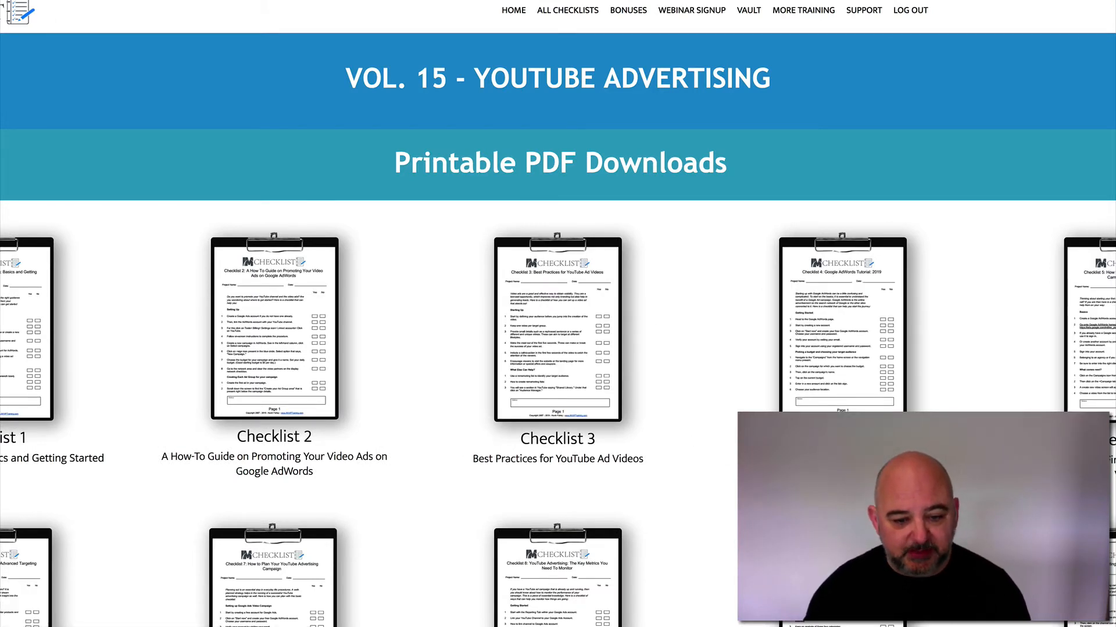
# Step: Scroll past the Vol. 15 PDFs and interactive checklists, then view the Private Label Rights Agreement
pyautogui.scroll(-3)
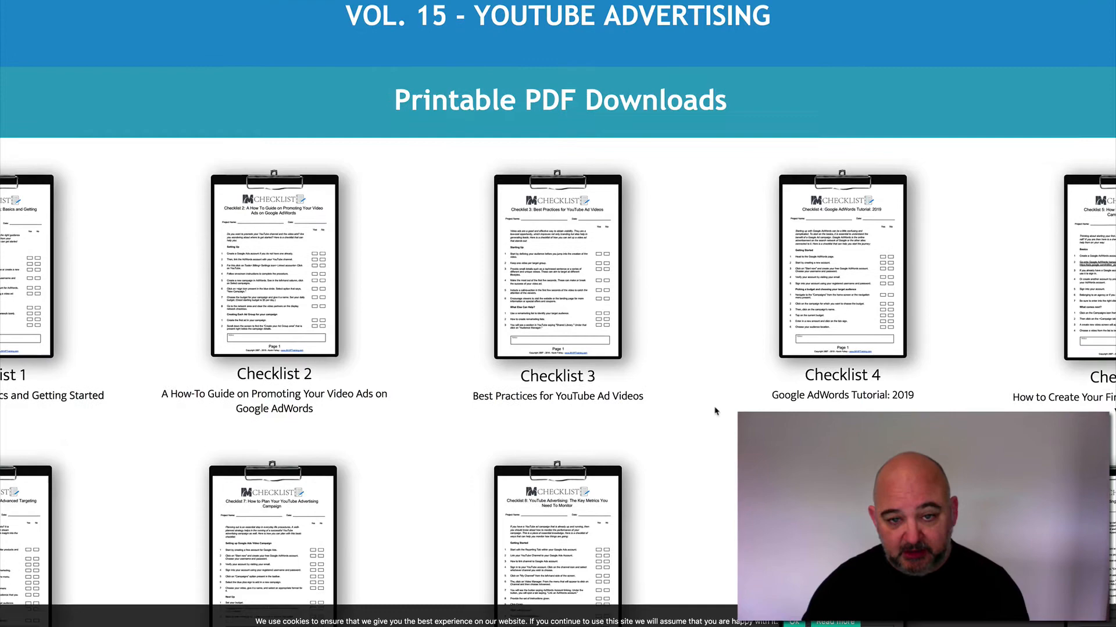
pyautogui.scroll(-3)
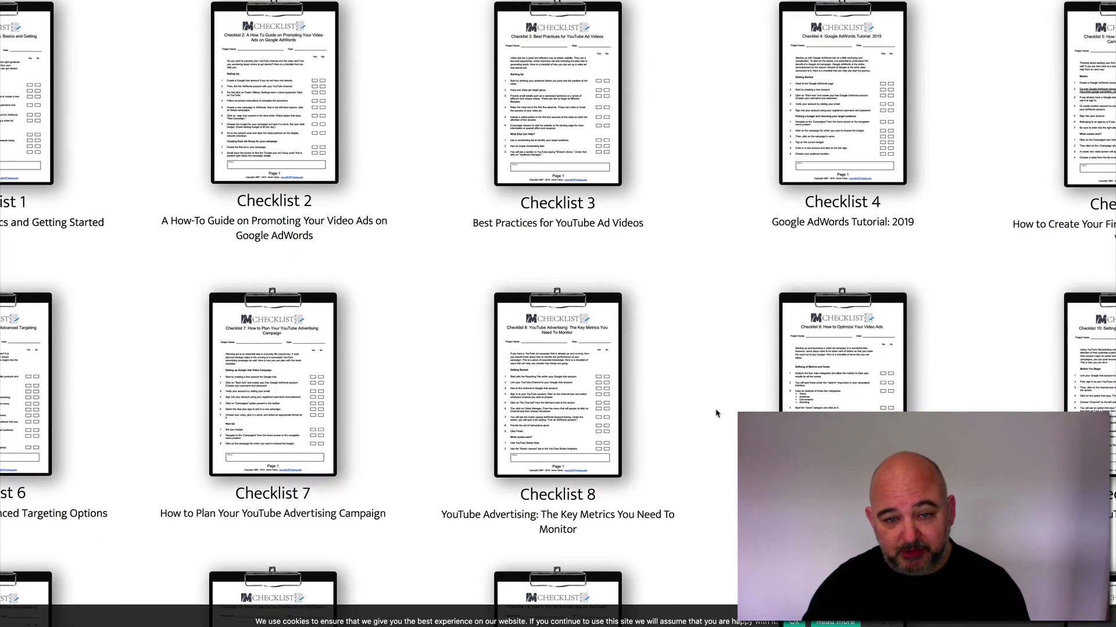
pyautogui.scroll(-3)
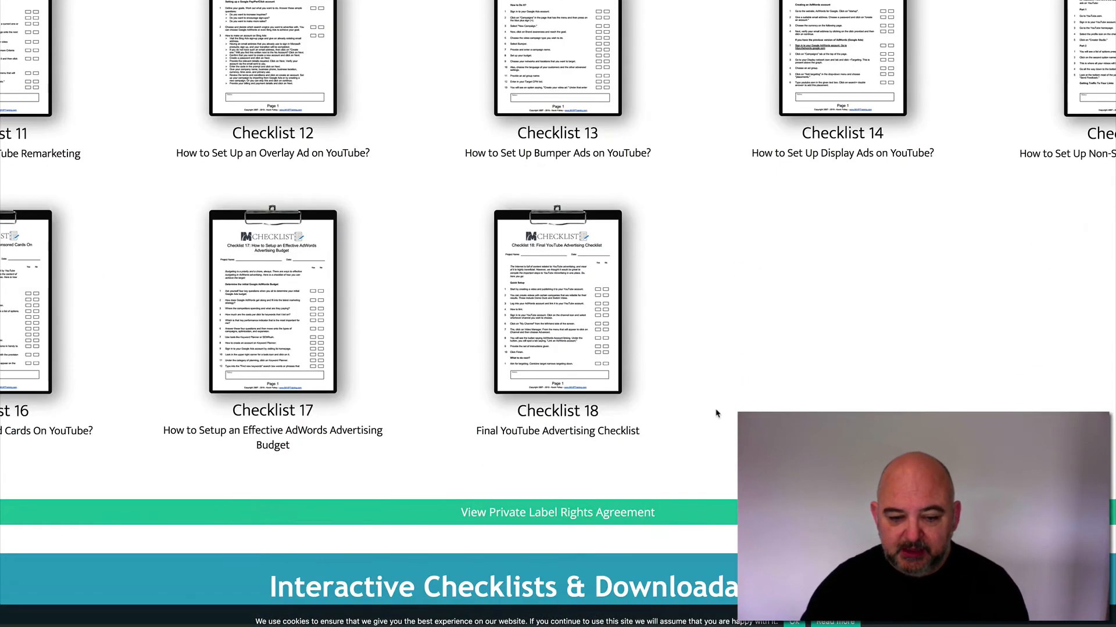
pyautogui.scroll(-3)
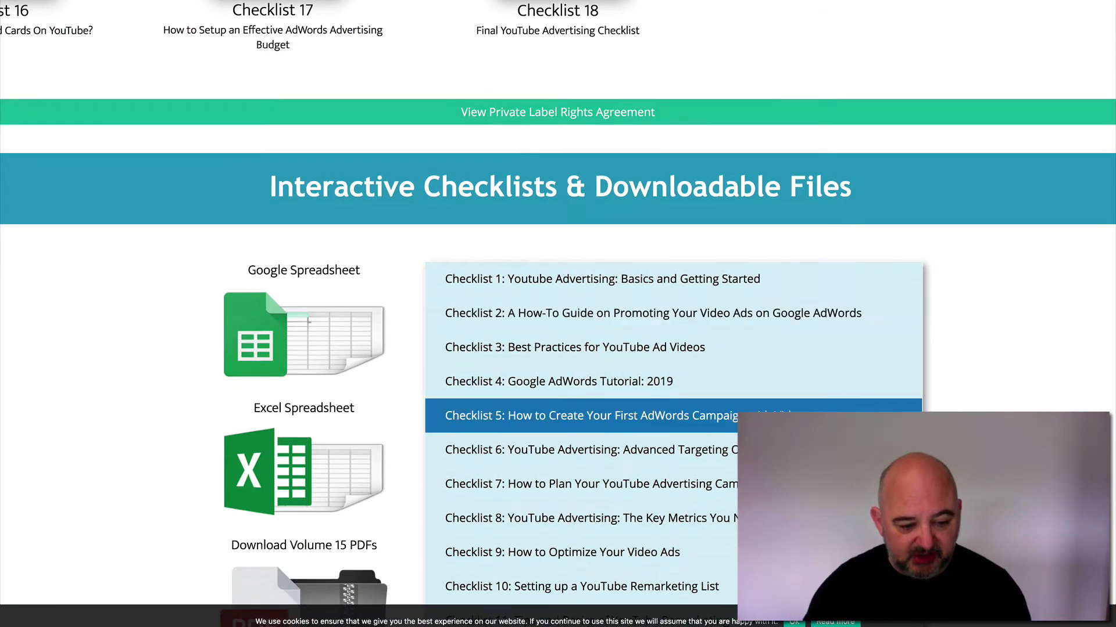
pyautogui.scroll(-3)
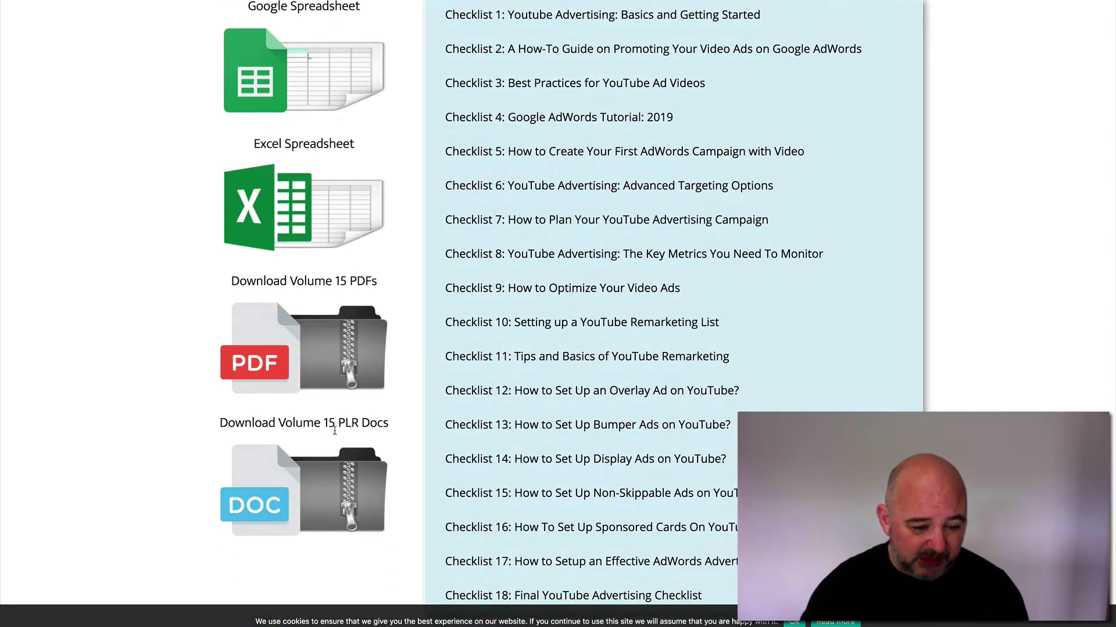
pyautogui.scroll(-3)
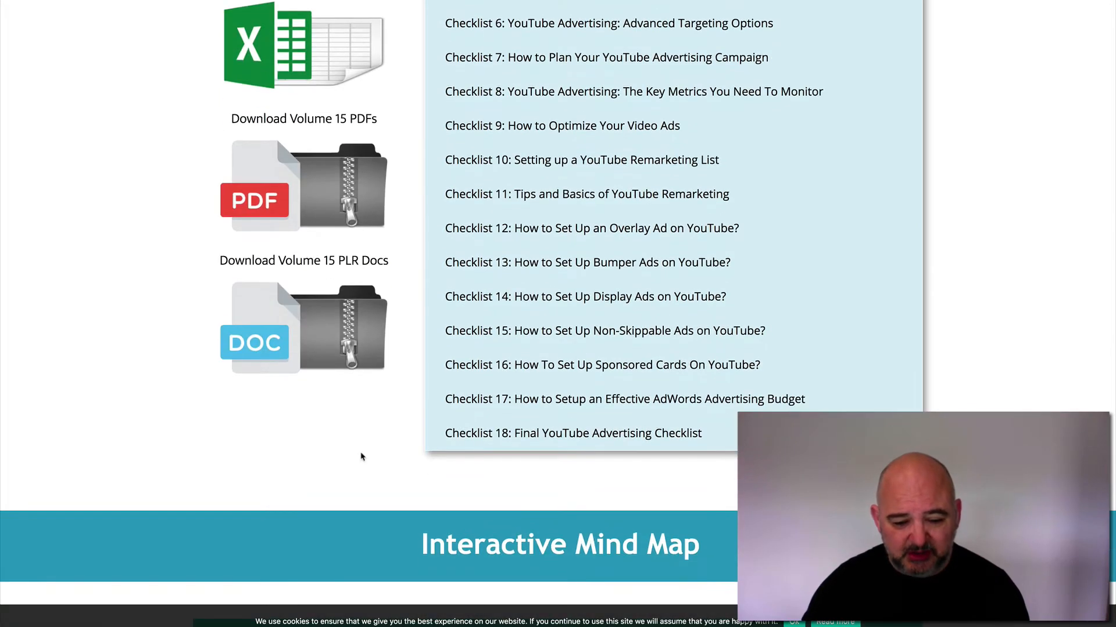
pyautogui.scroll(-3)
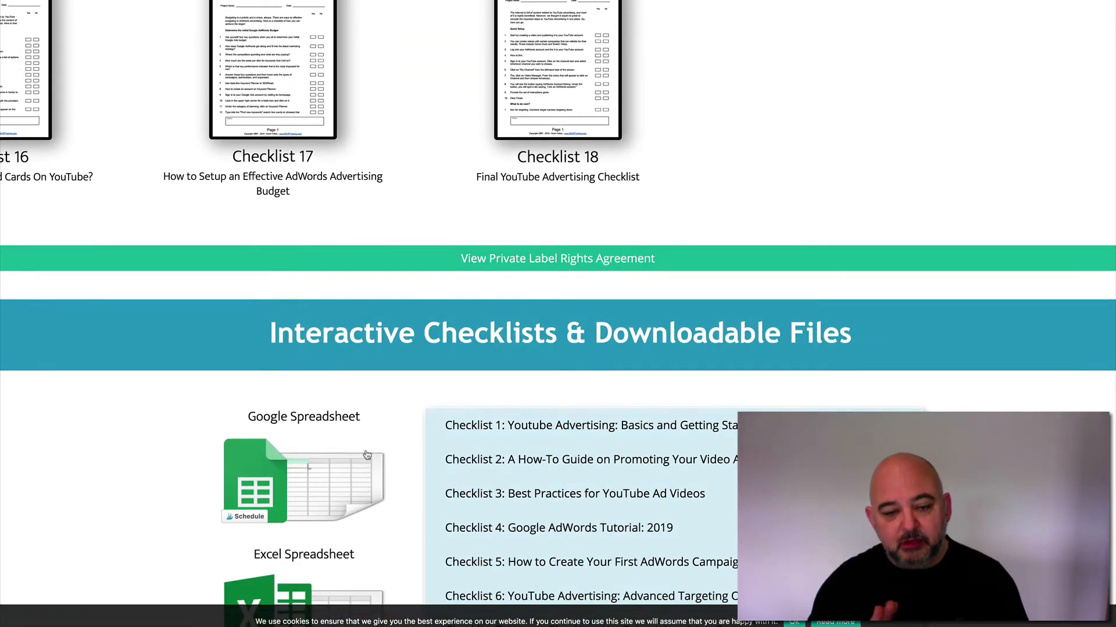
pyautogui.click(558, 258)
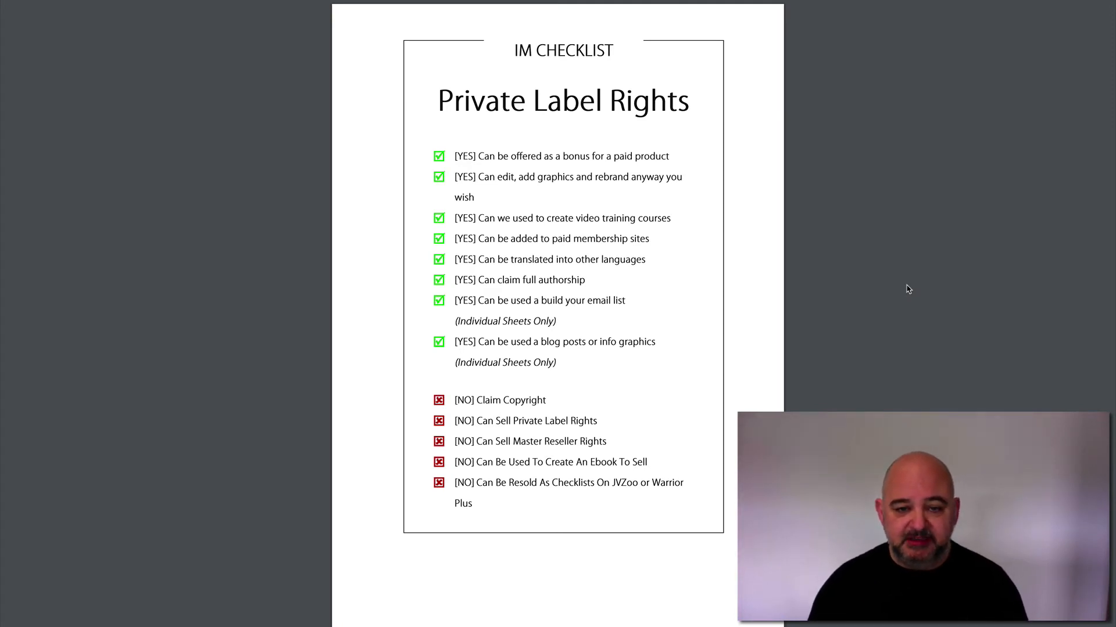
# Step: Read down the Private Label Rights sheet's permitted and prohibited uses
pyautogui.scroll(-3)
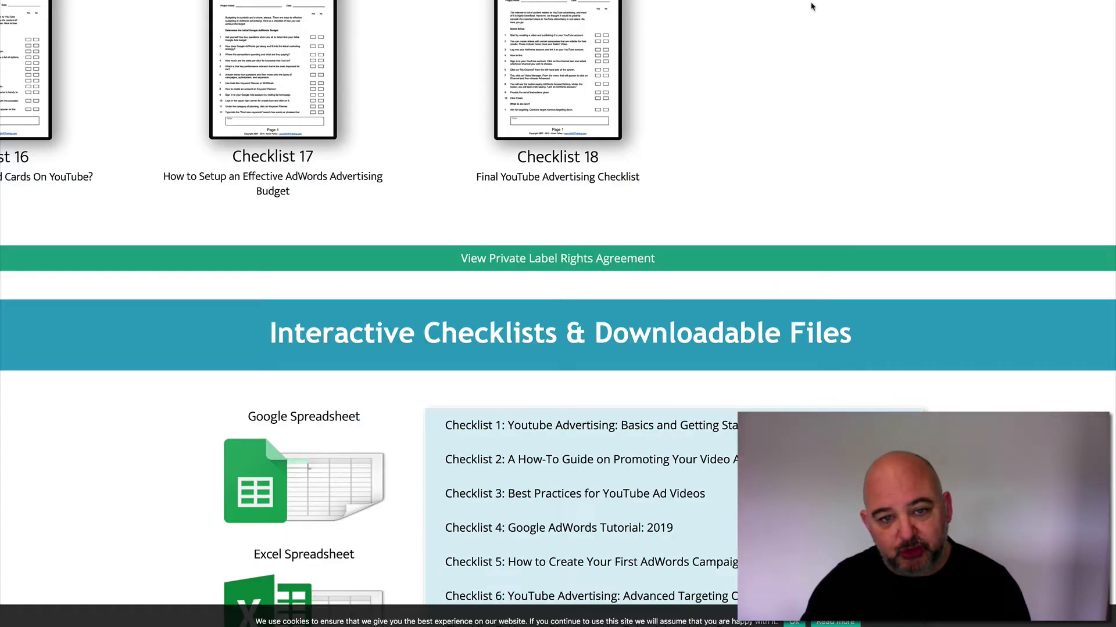
# Step: Scroll the dashboard to Quick Resources and open the Gold Training Vault
pyautogui.scroll(3)
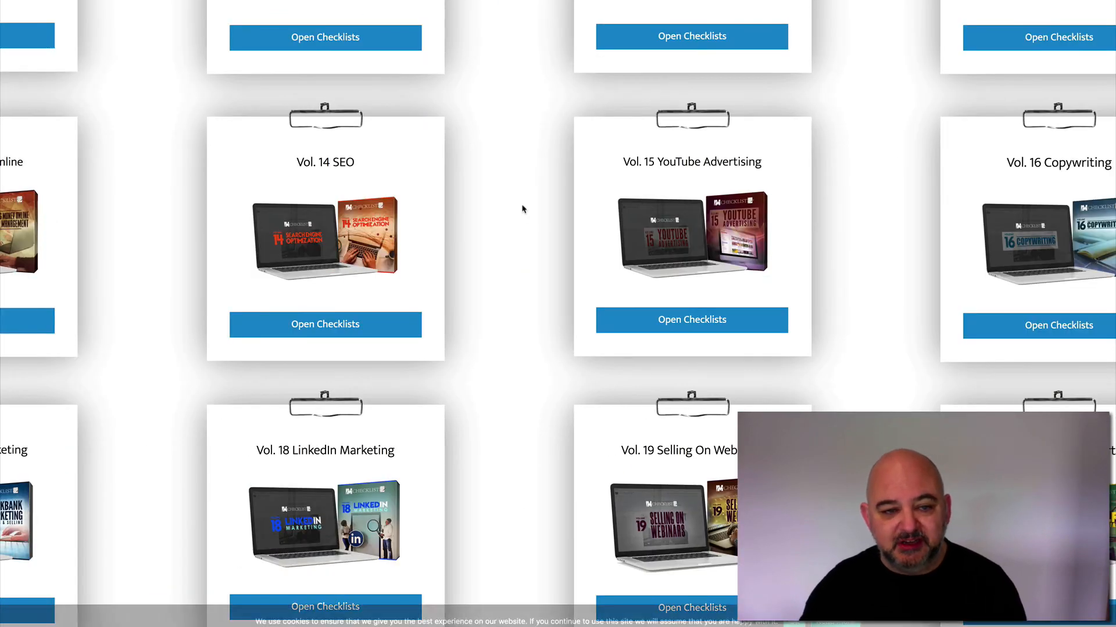
pyautogui.scroll(3)
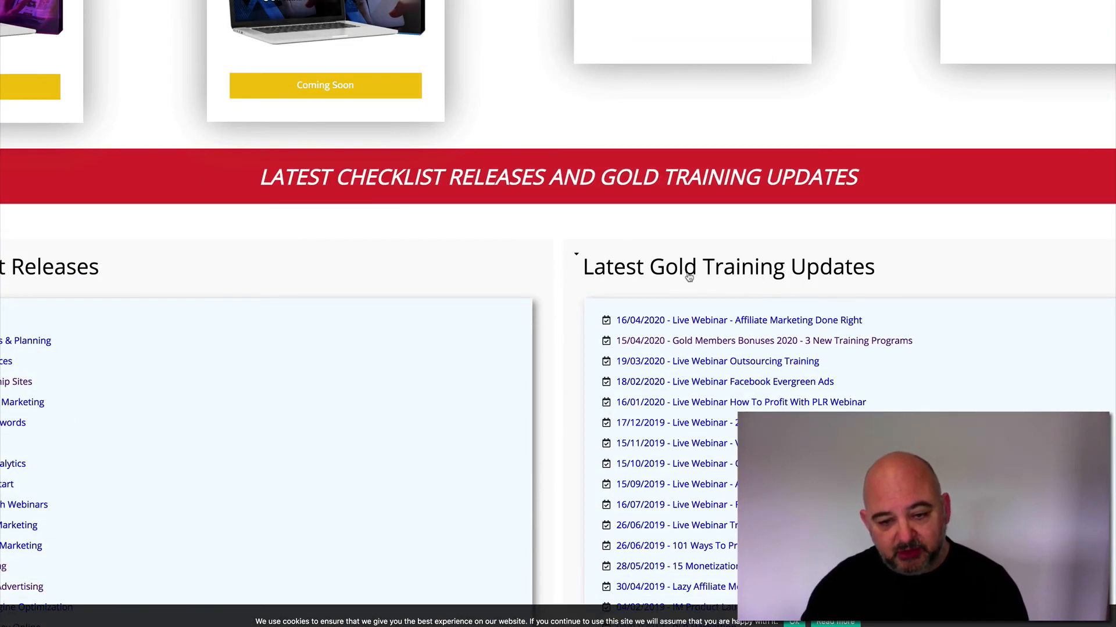
pyautogui.scroll(-3)
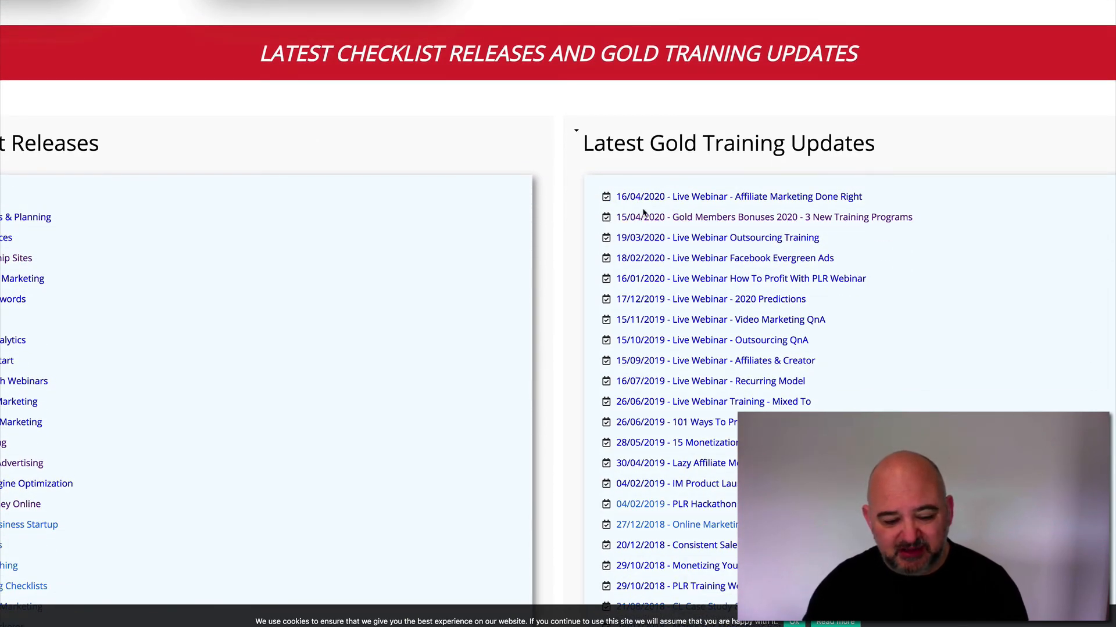
pyautogui.scroll(-3)
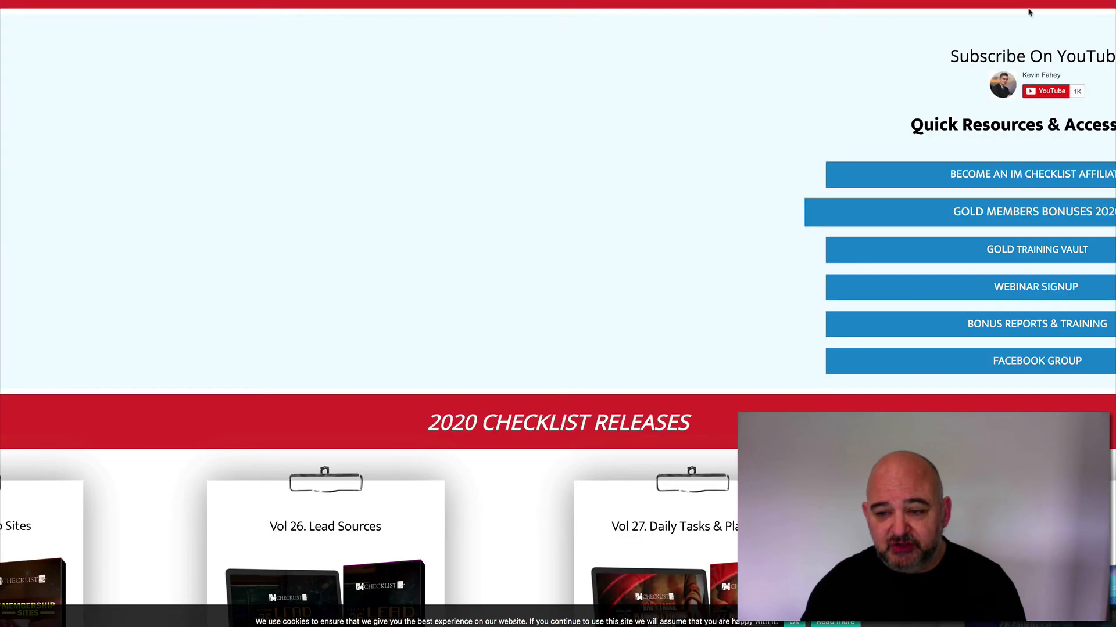
pyautogui.click(1037, 249)
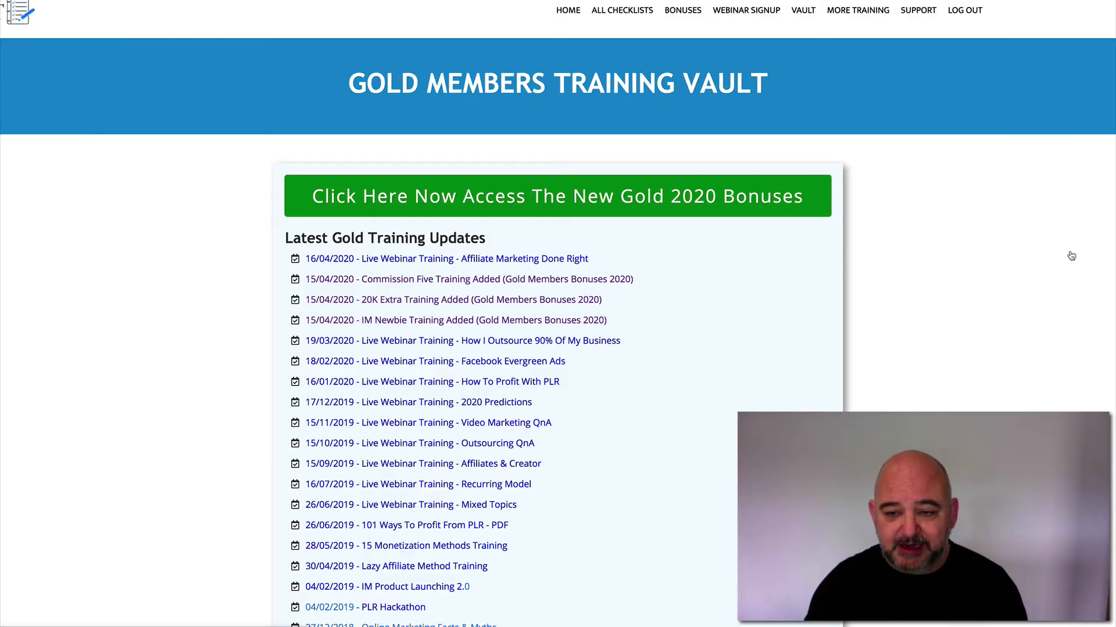
# Step: Scroll down the members home to the 2020 Checklist Releases (Lead Sources, Daily Tasks & Planning, Funnels)
pyautogui.scroll(-3)
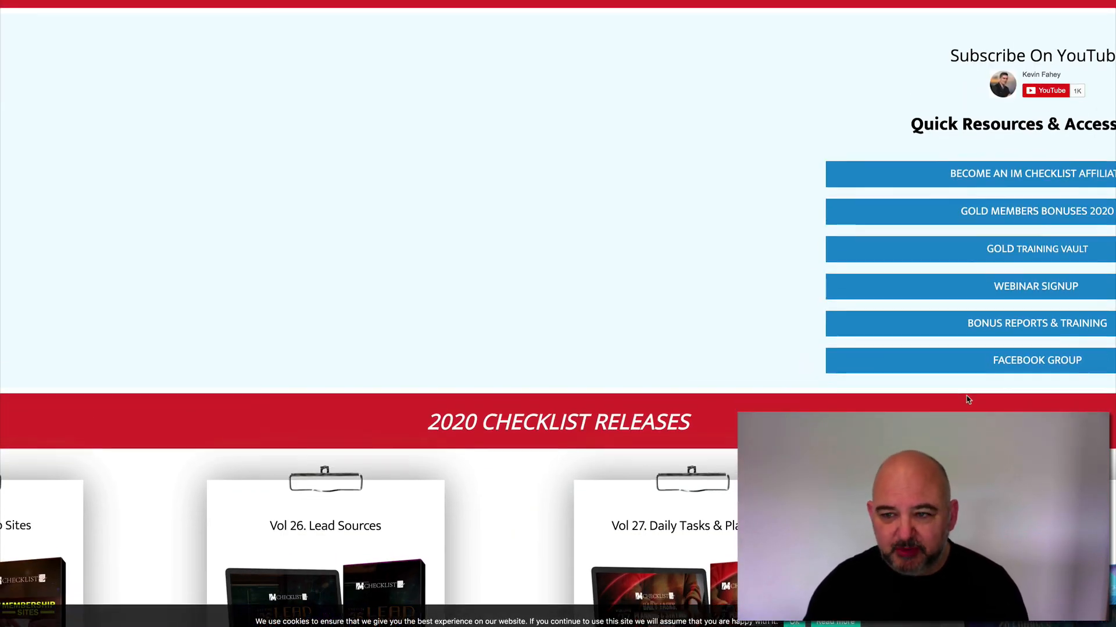
pyautogui.scroll(-3)
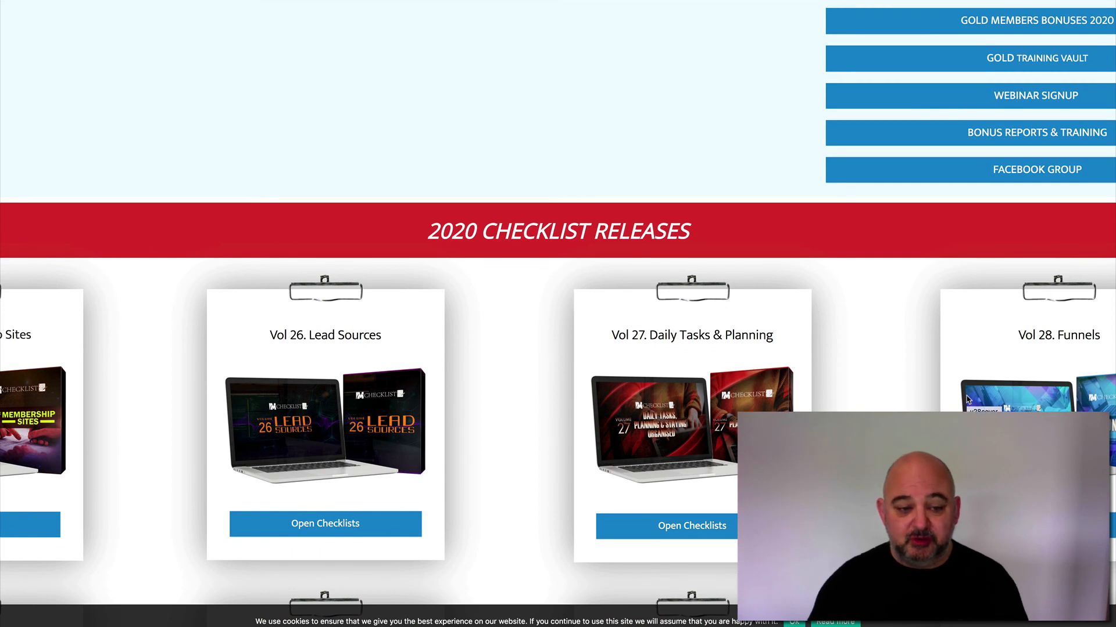